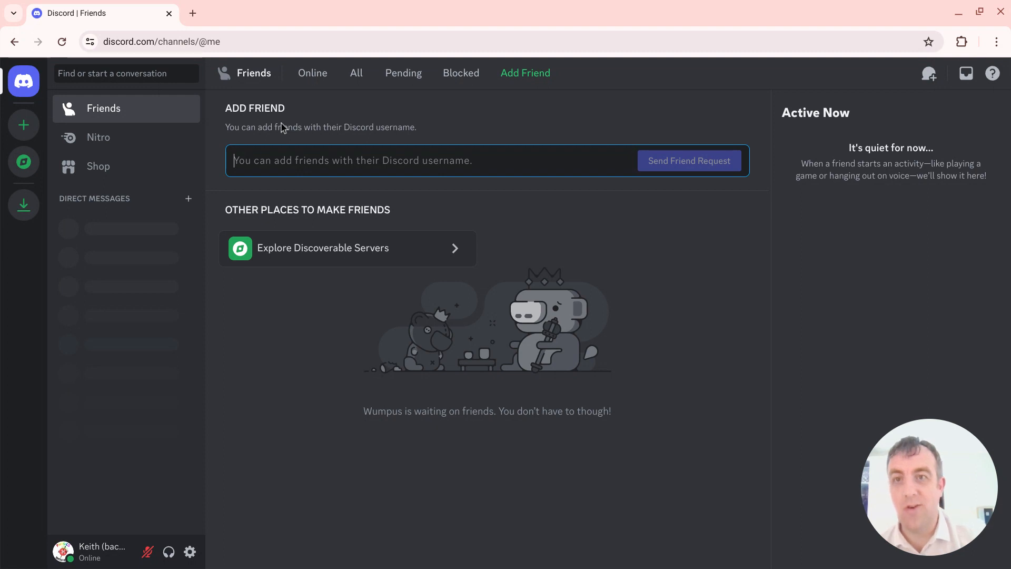
- Accept the invite to the Physics With Keith server and confirm the I am human check
click(162, 41)
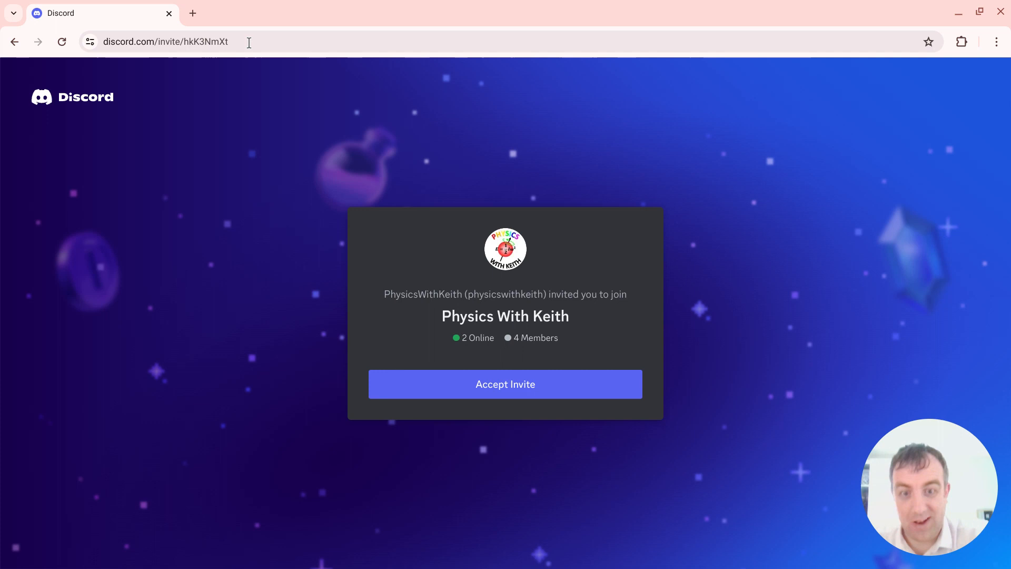
click(505, 384)
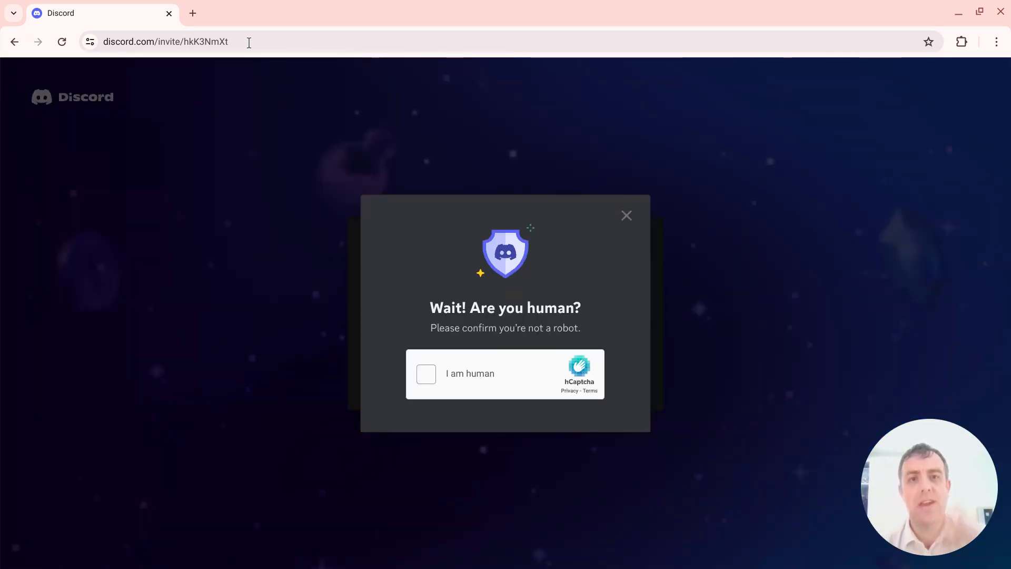
click(426, 373)
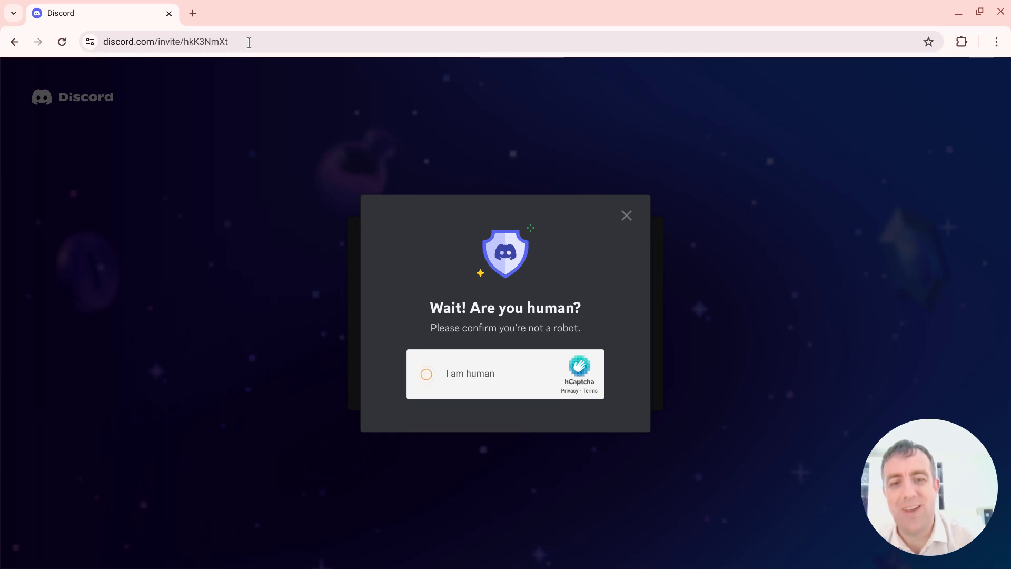
- Answer 'What are you studying?' with only Other ticked and finish onboarding
click(427, 374)
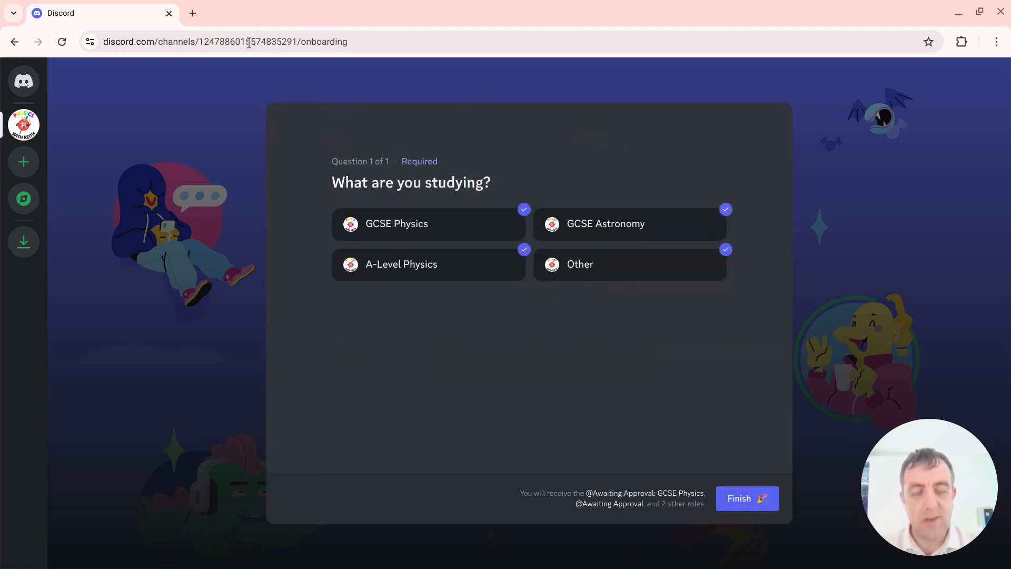
click(605, 224)
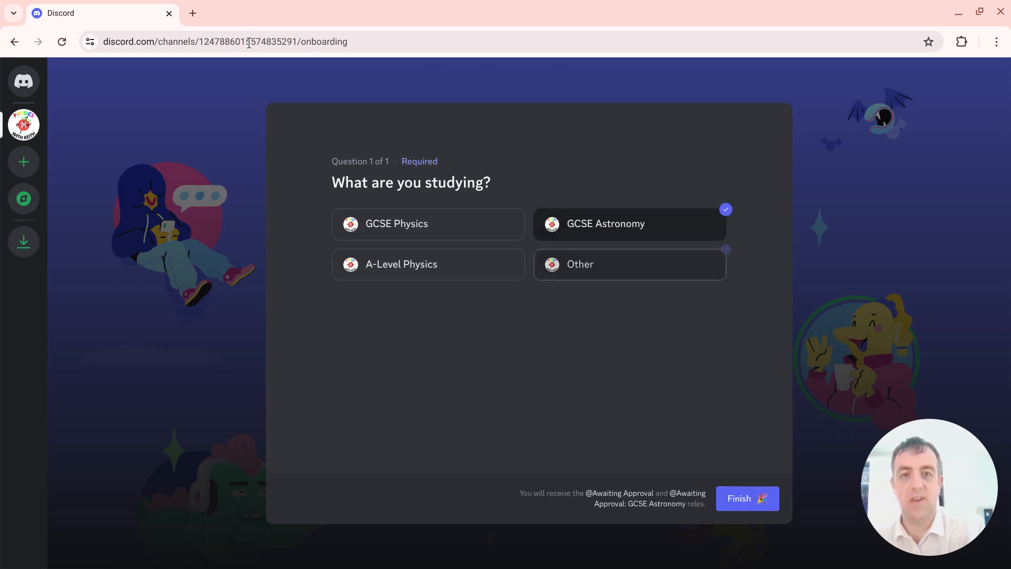
click(629, 264)
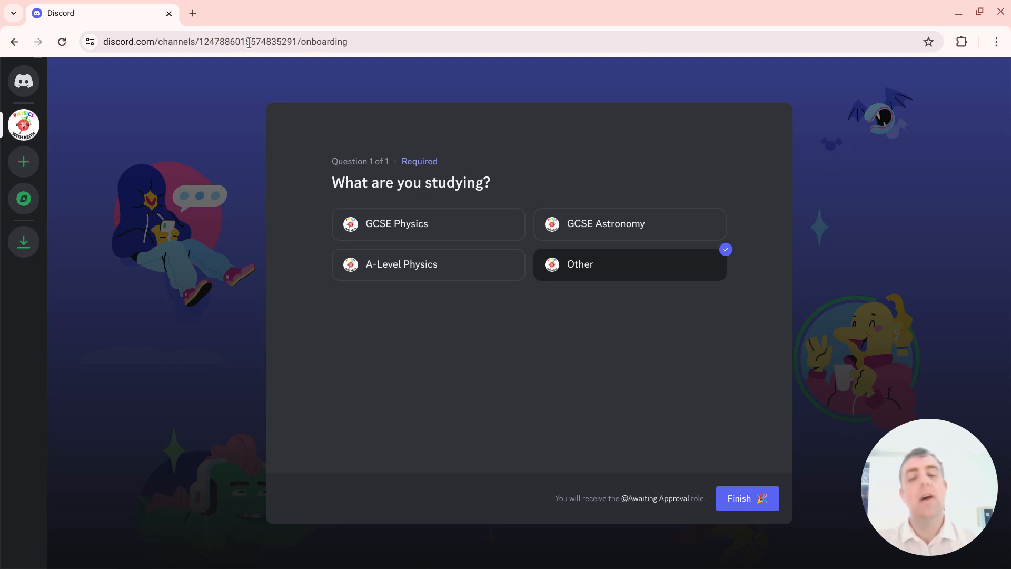
click(747, 498)
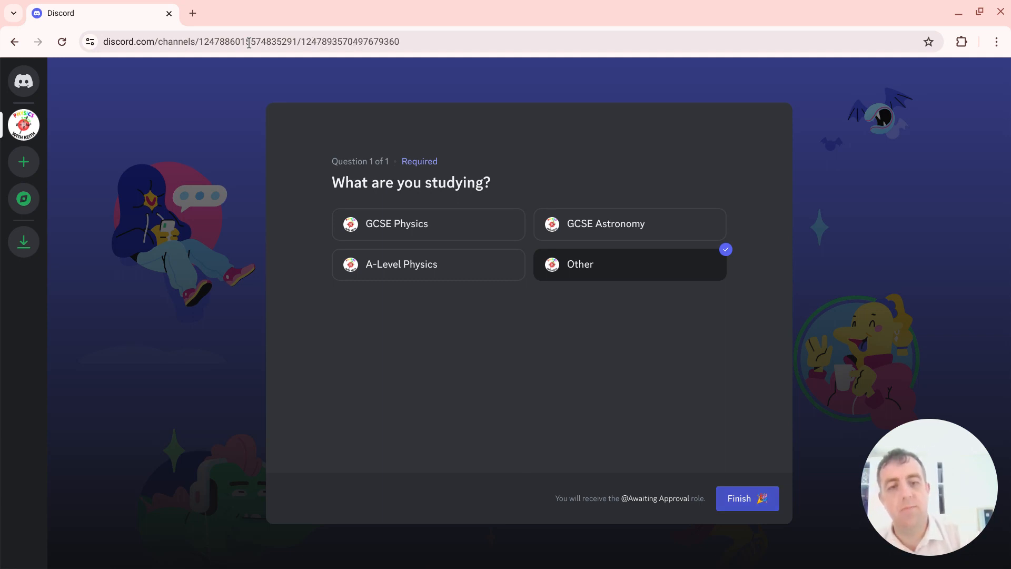
- Read through the rules channel, tick 'I have read and agree to the rules' and submit
click(747, 499)
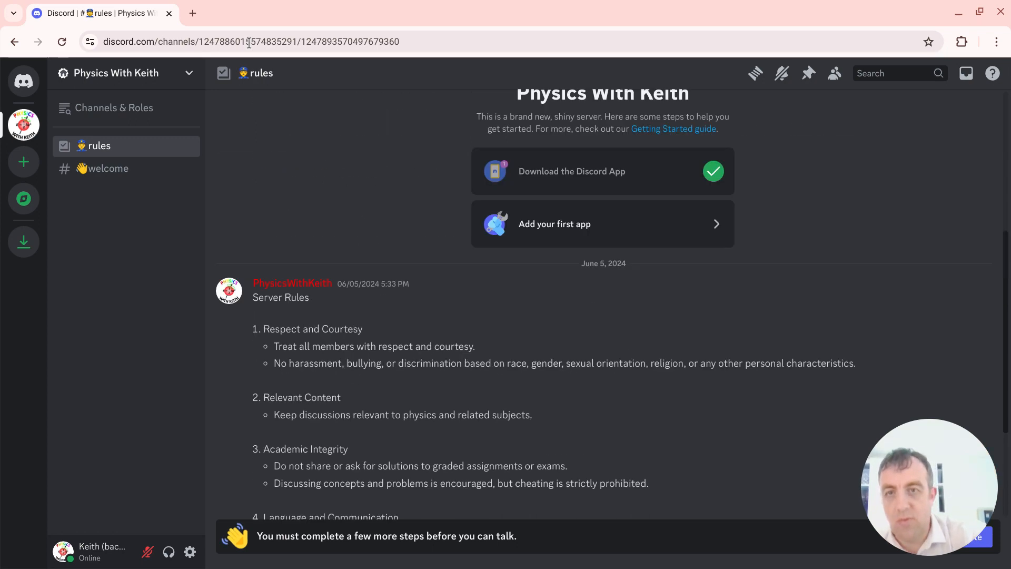
scroll(down, 3)
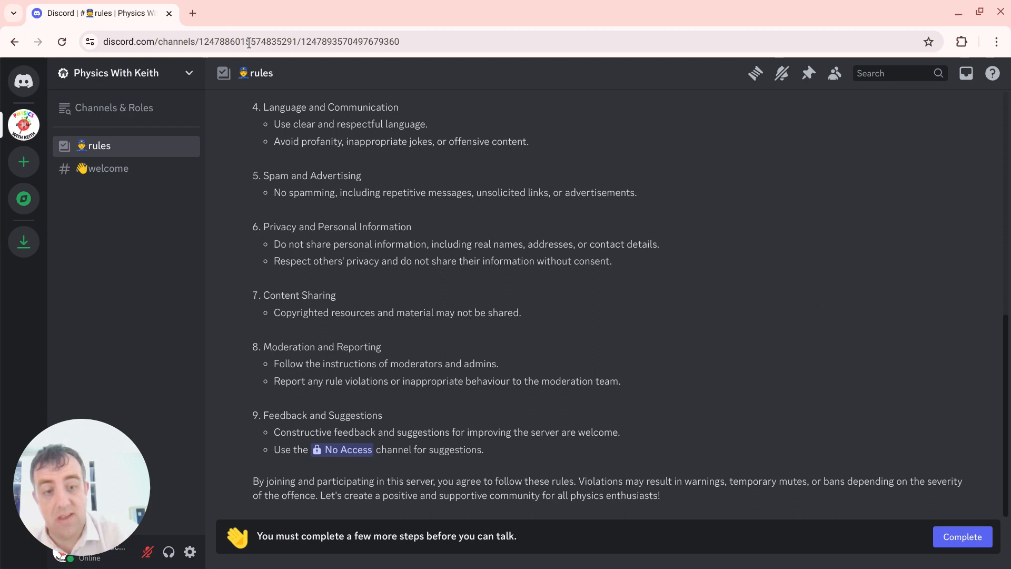
click(962, 537)
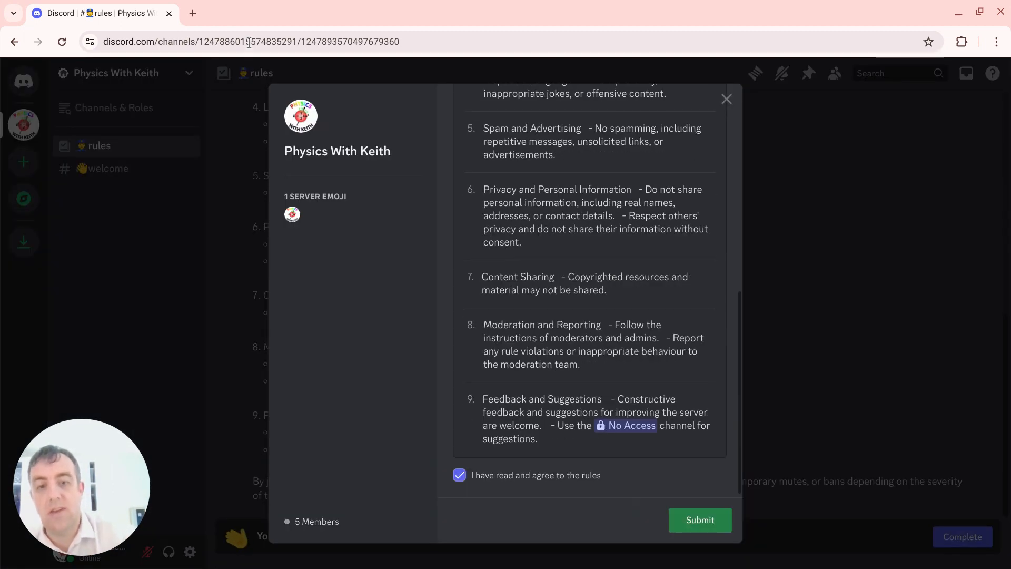
click(699, 520)
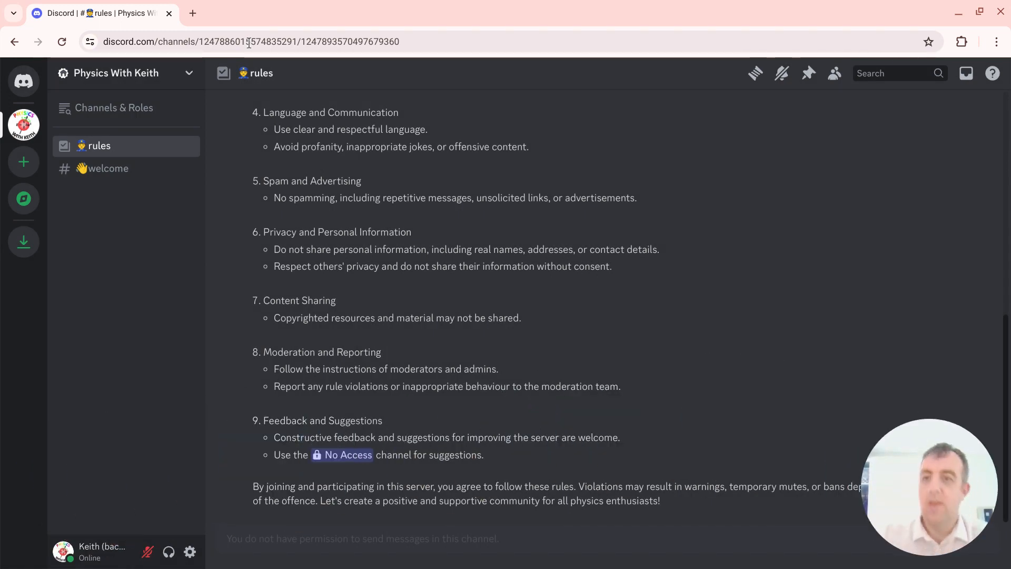
- Send the message 'Hello' in the #welcome channel
click(108, 168)
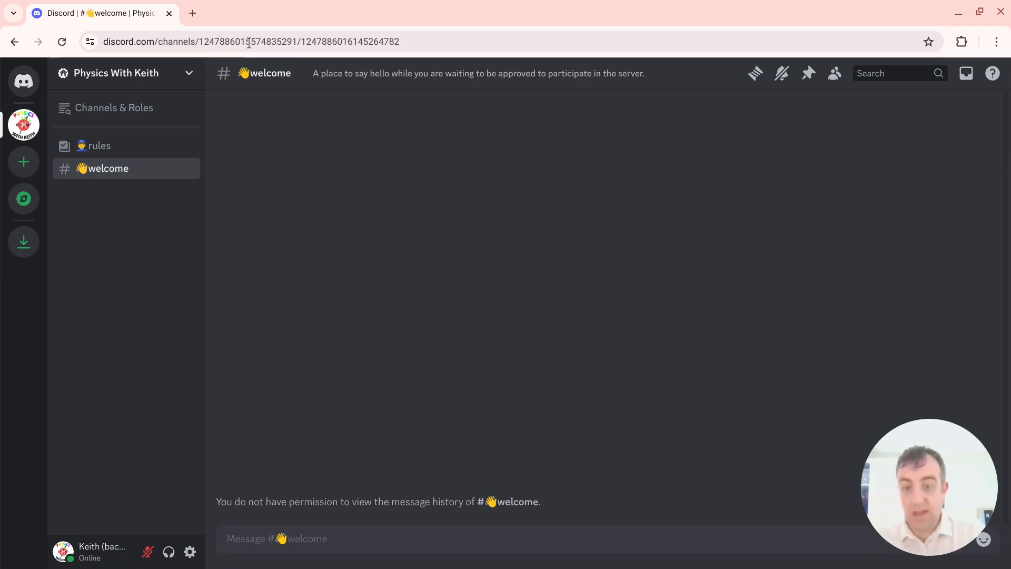
text(Hello)
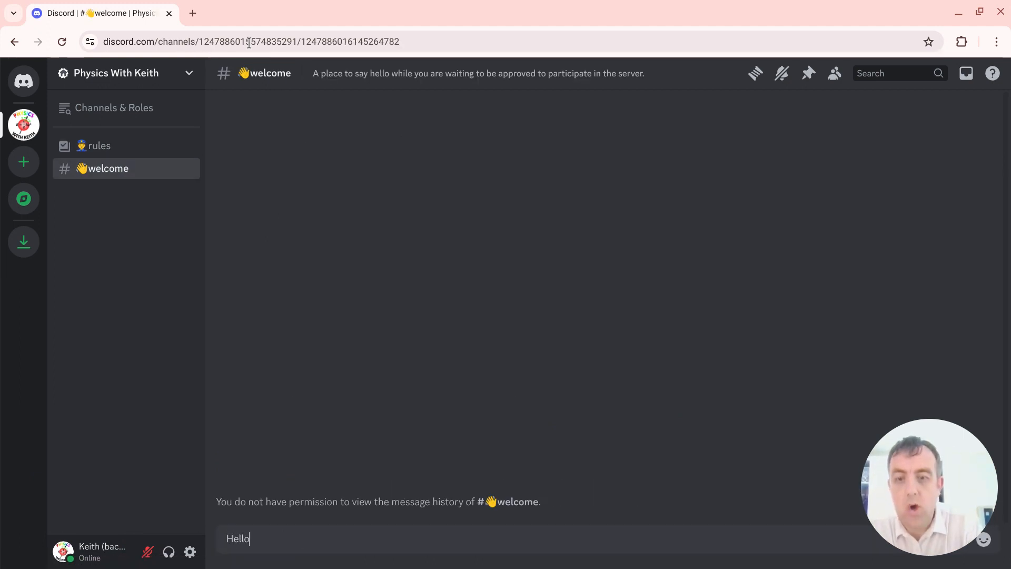
key(Enter)
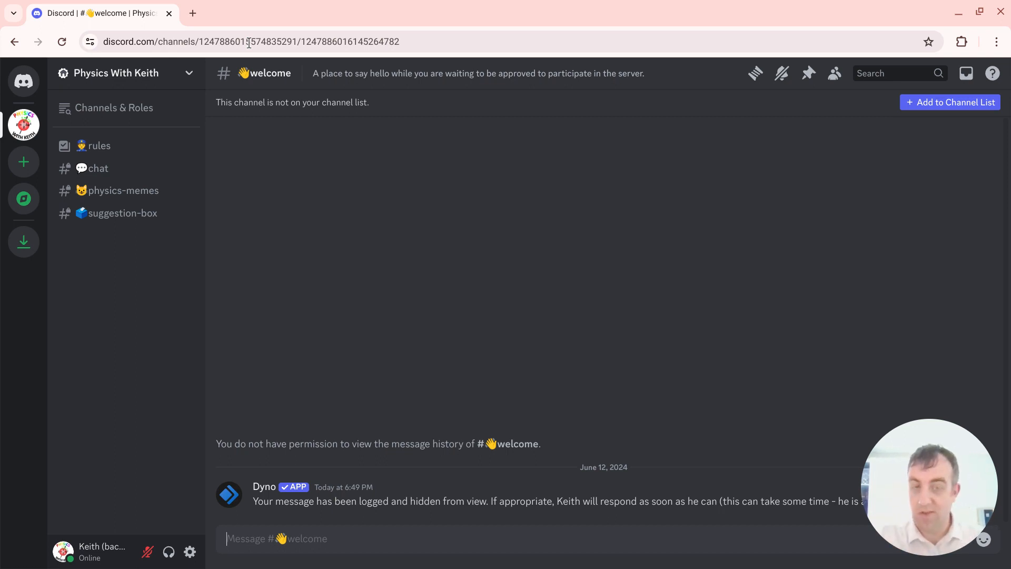
- Visit #rules, #chat, #suggestion-box and #physics-memes, ending back in #suggestion-box
click(98, 146)
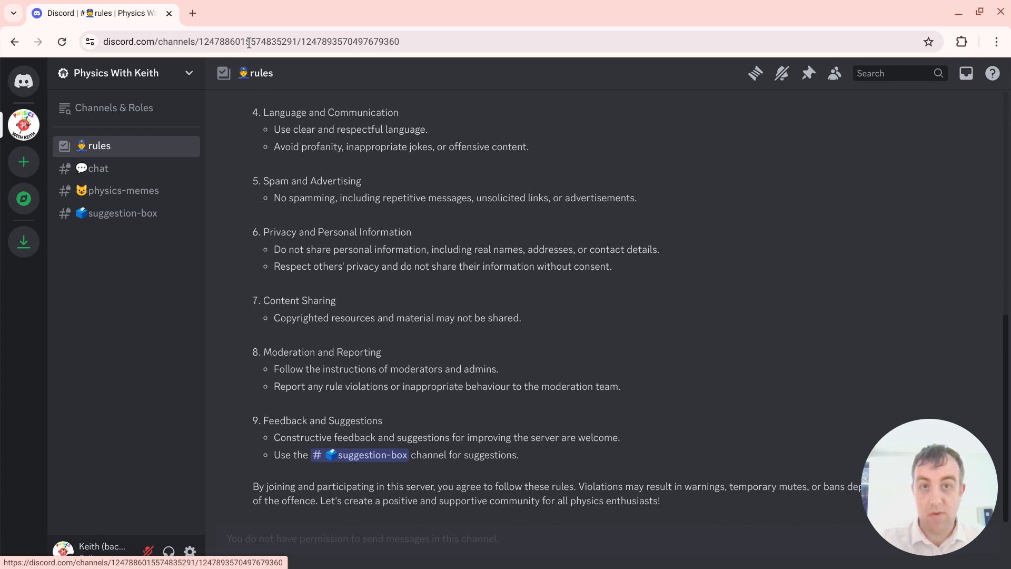
click(98, 167)
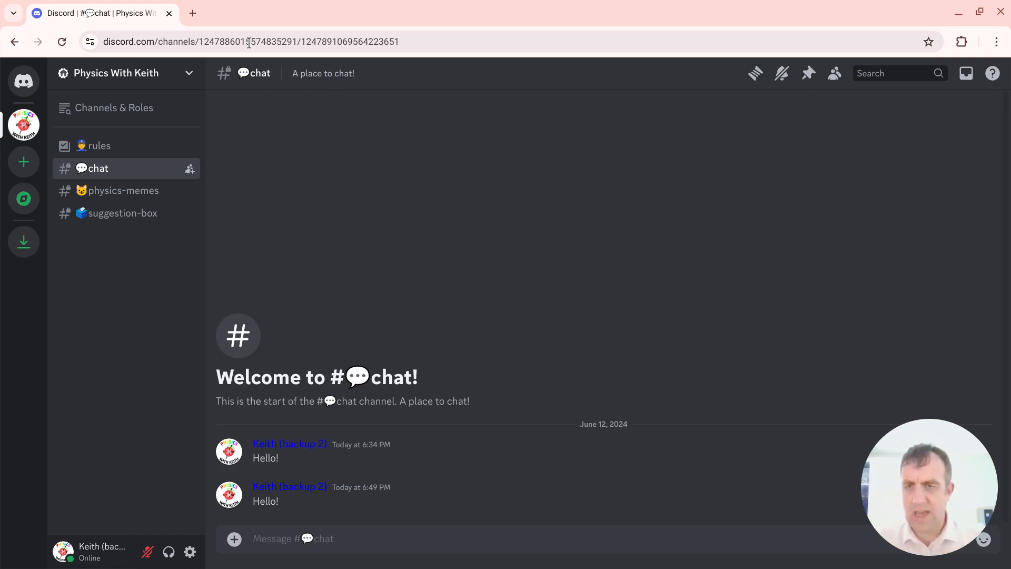
click(121, 213)
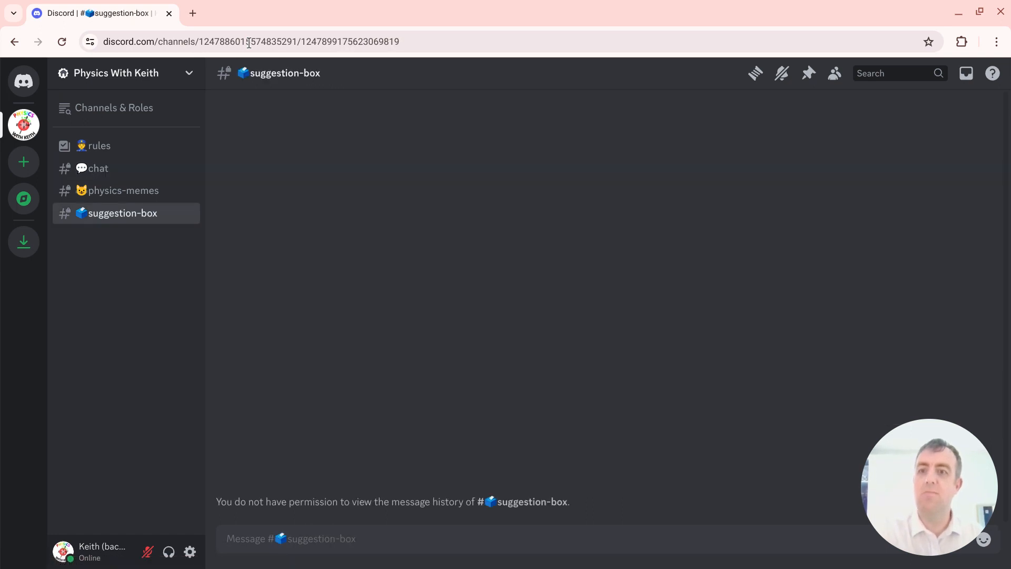
click(120, 191)
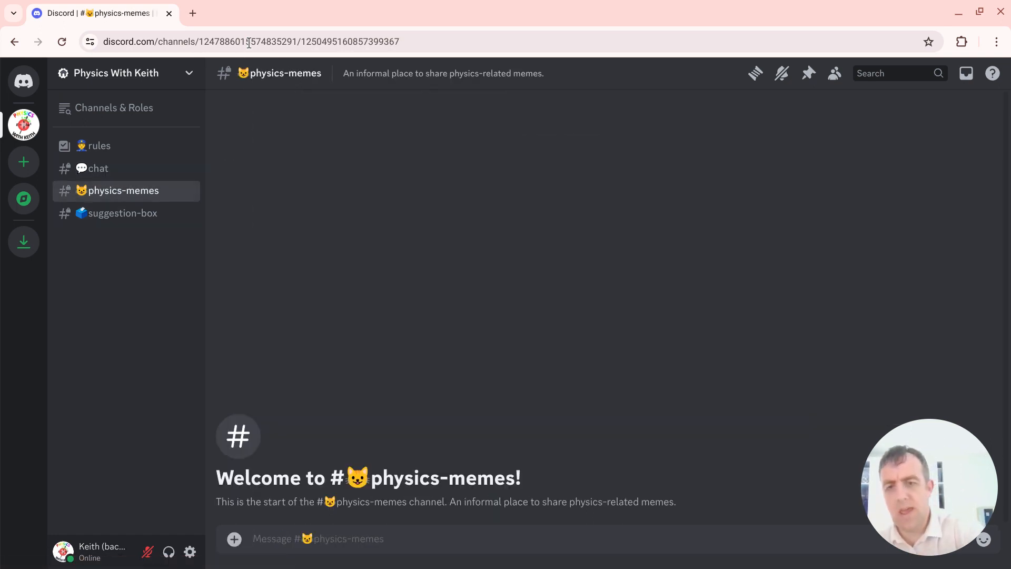
click(234, 538)
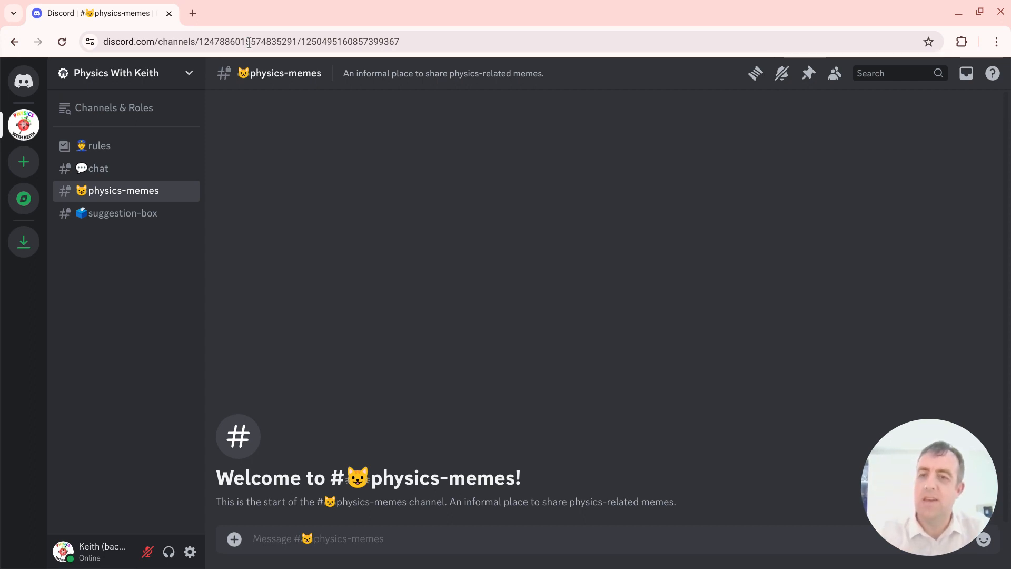
click(122, 212)
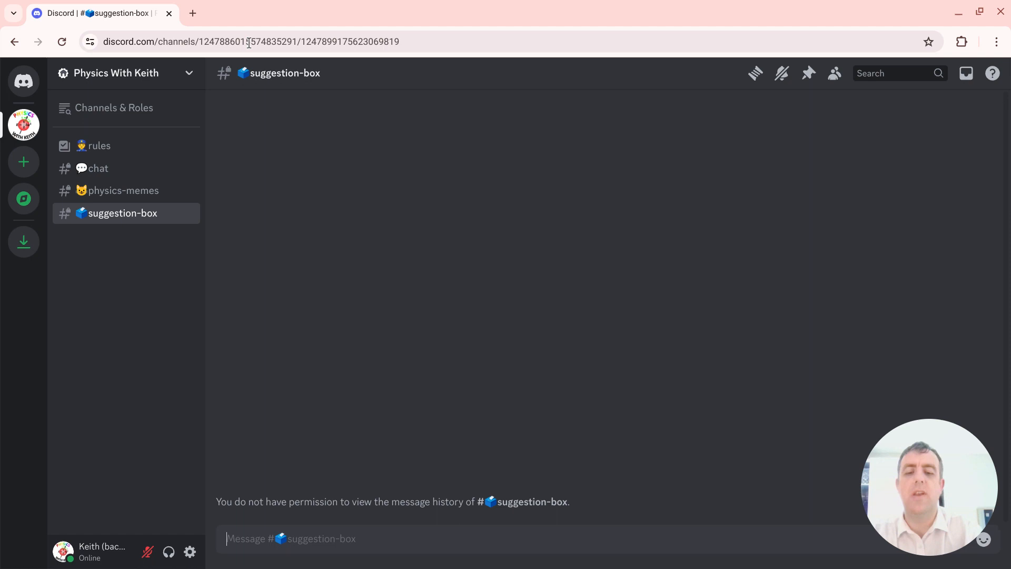
- Send 'Hey, get more people in this server!' in #suggestion-box
text(Hey, get more people in this se)
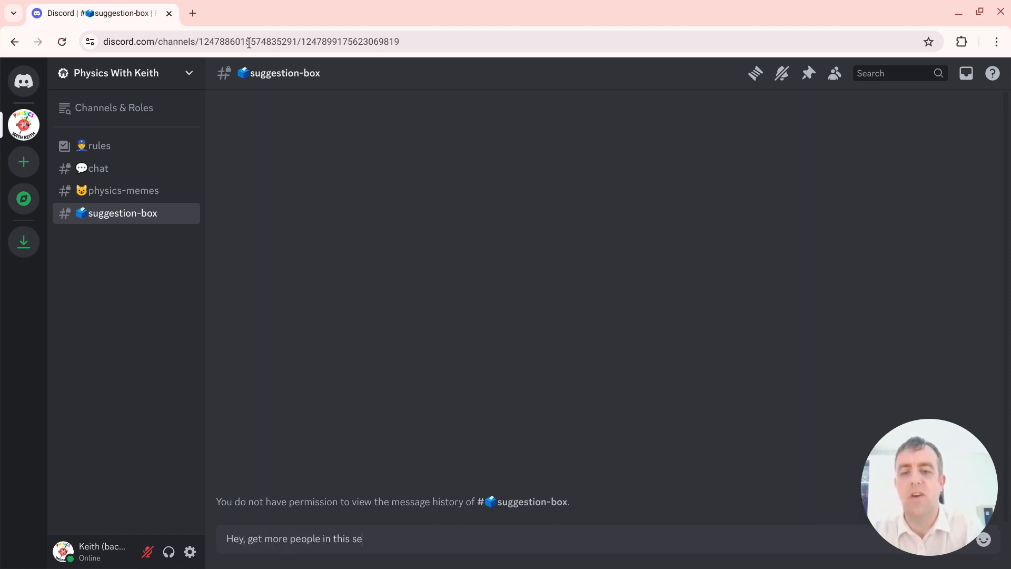
key(Enter)
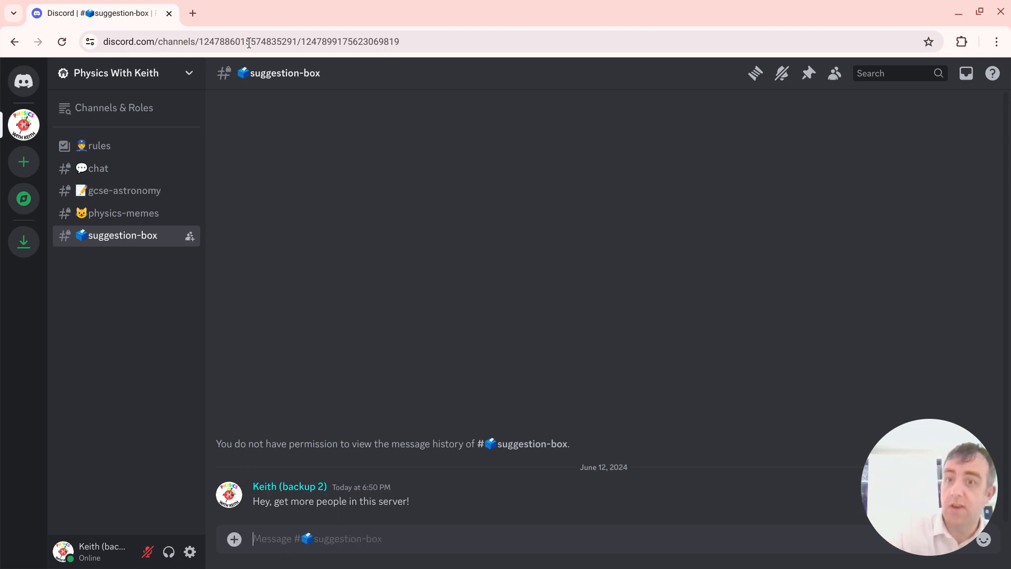
- Visit #gcse-astronomy, then open the #a-level-physics channel at its welcome message
click(123, 191)
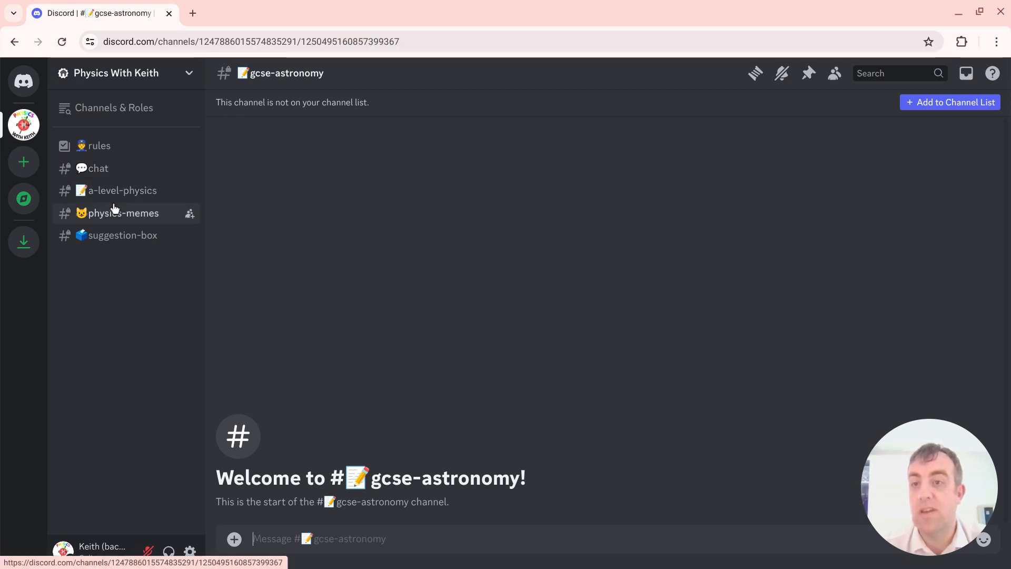
click(118, 191)
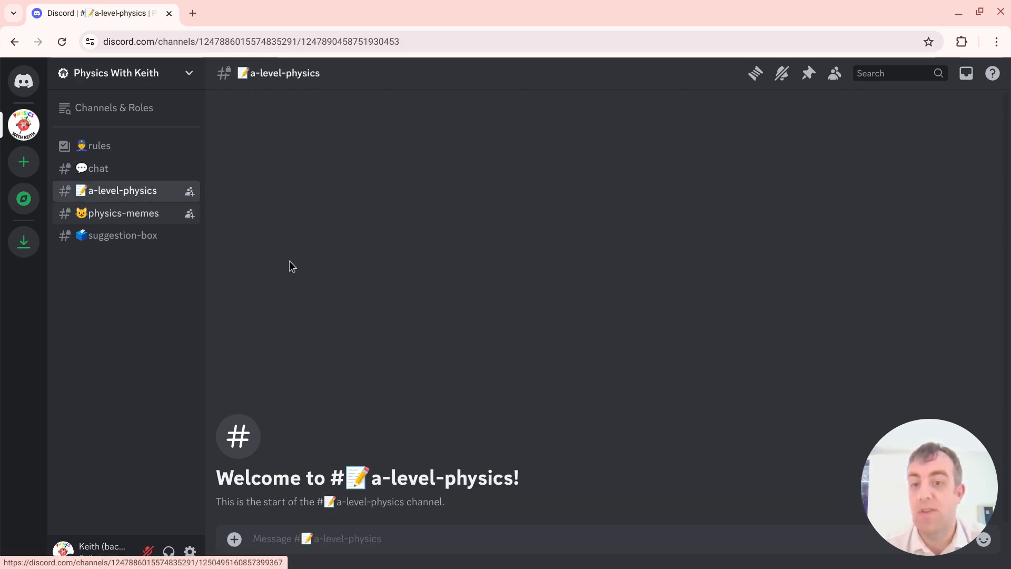
mouse_move(413, 322)
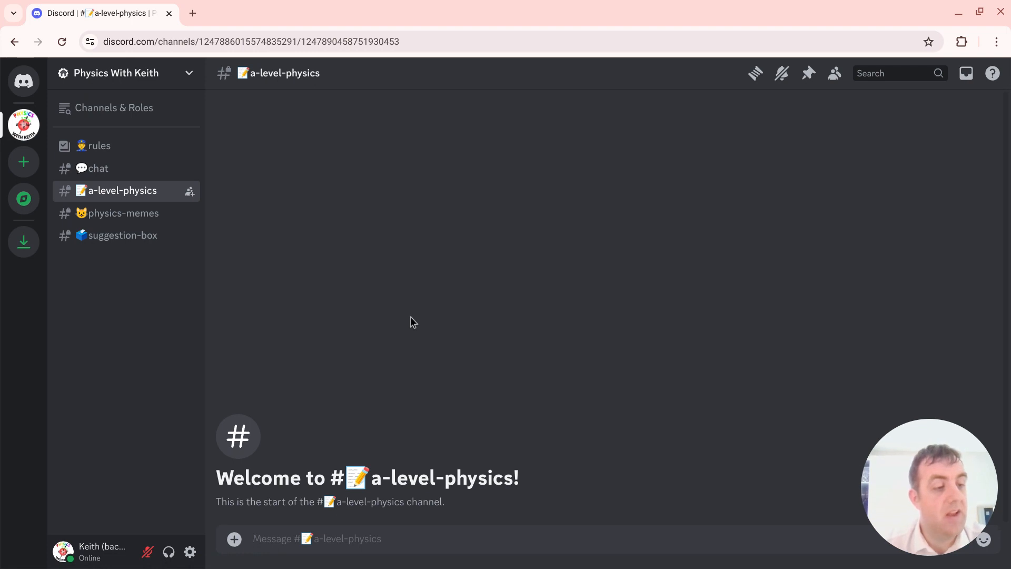